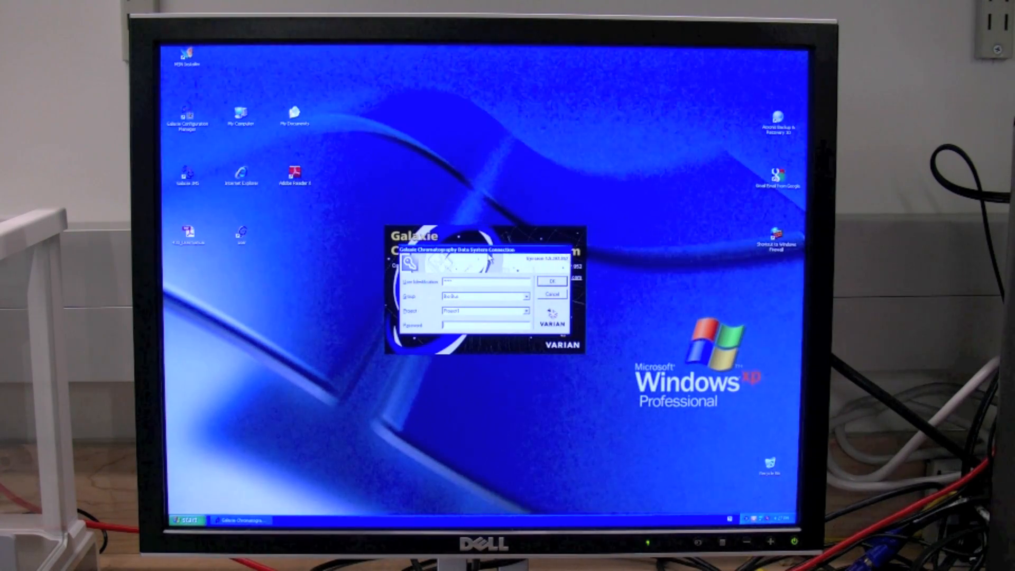
Confirm the connection login and display the System_1 live status overview with its signal plot
left_click(552, 281)
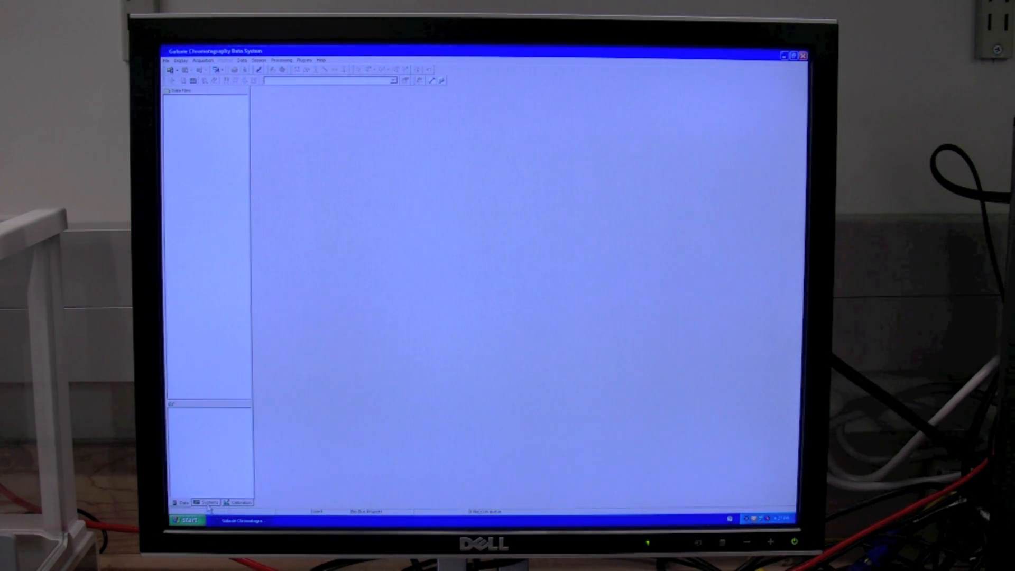
left_click(203, 502)
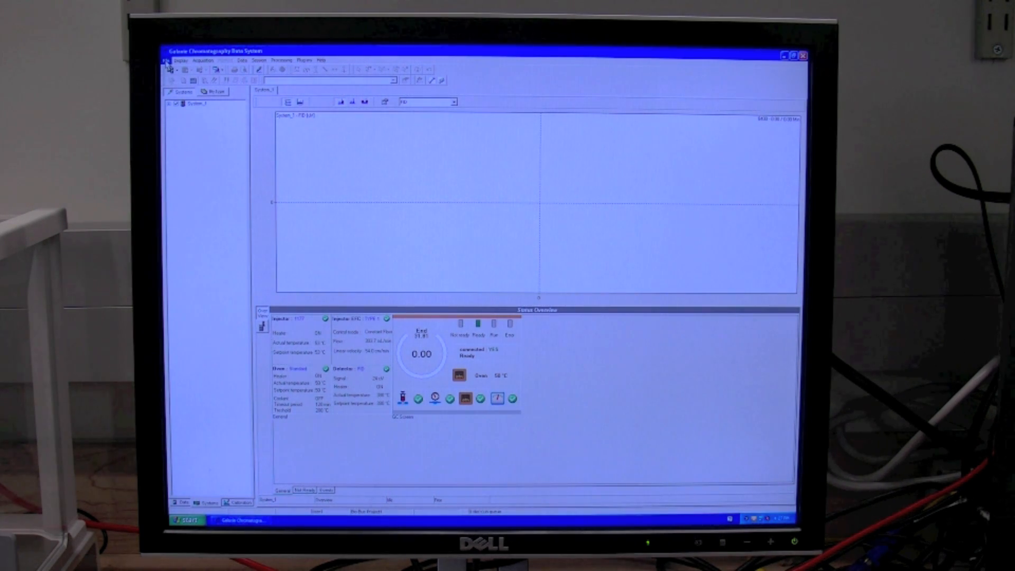
Open the Bio Diesel Glycerin method to show its integration events table
left_click(168, 65)
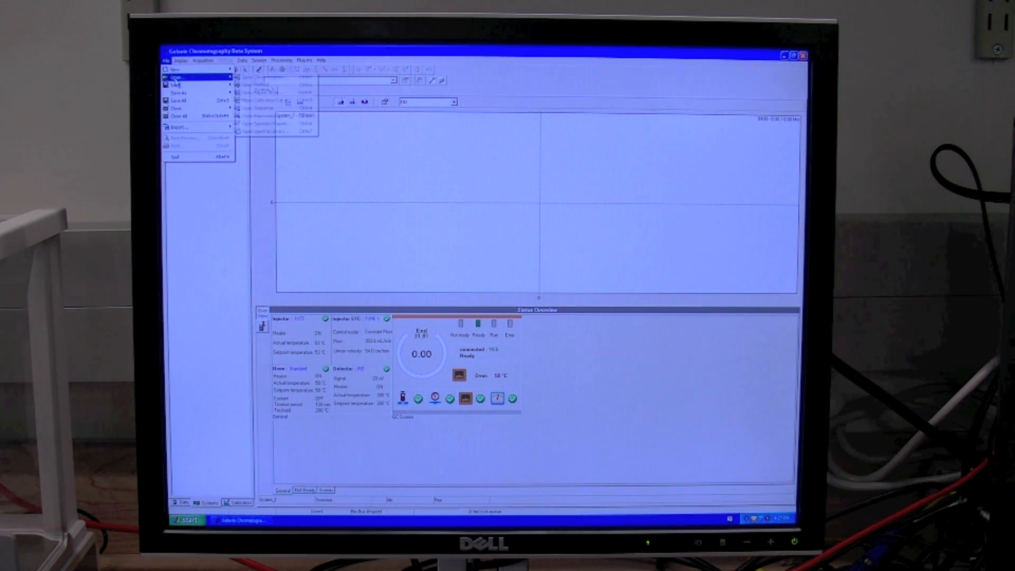
left_click(255, 91)
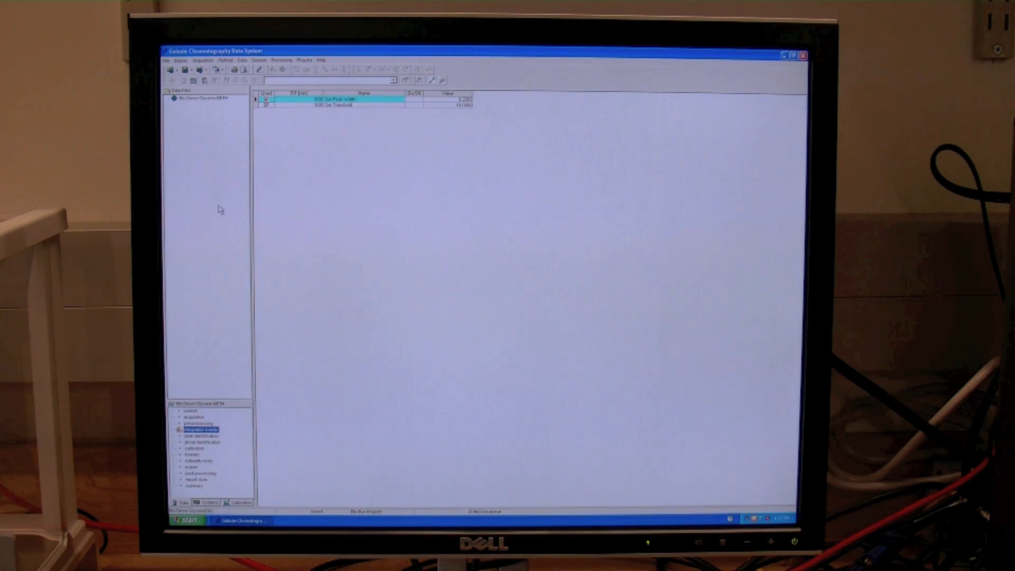
Display the method's System Control section with its advanced instrument tools
left_click(187, 411)
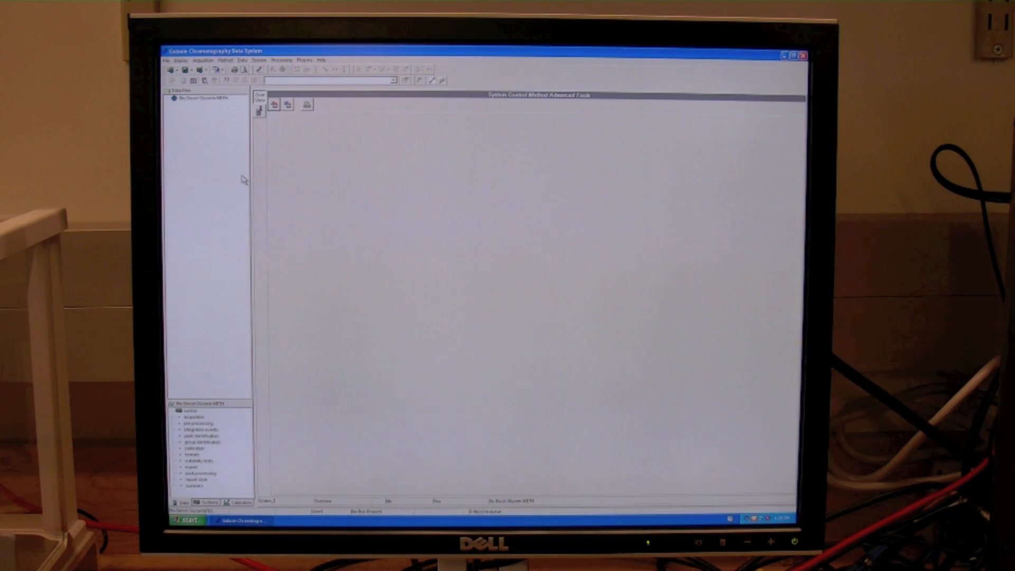
mouse_move(237, 177)
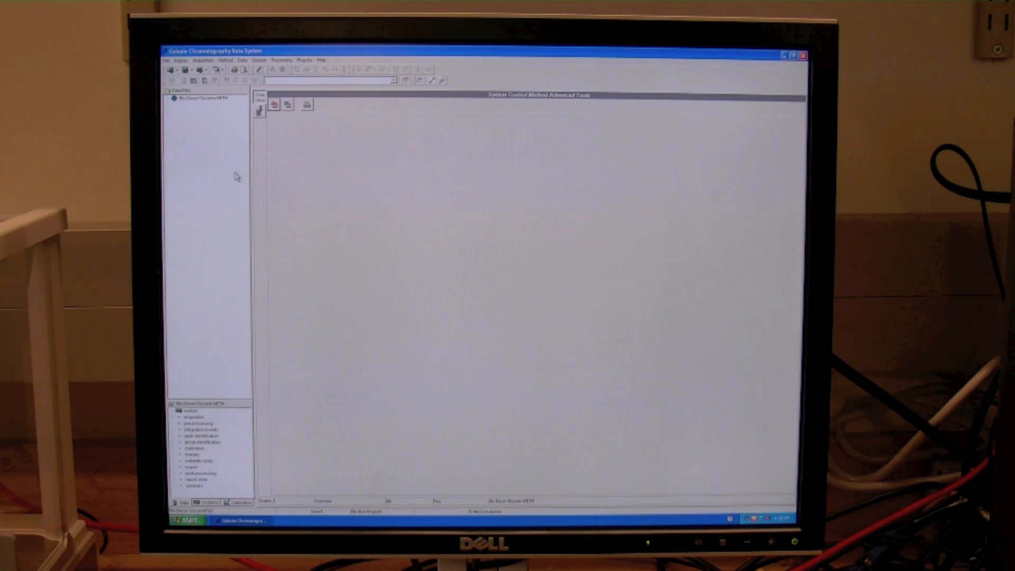
Open the ASTM sequence file listing eleven completed biodiesel glycerin runs
left_click(167, 59)
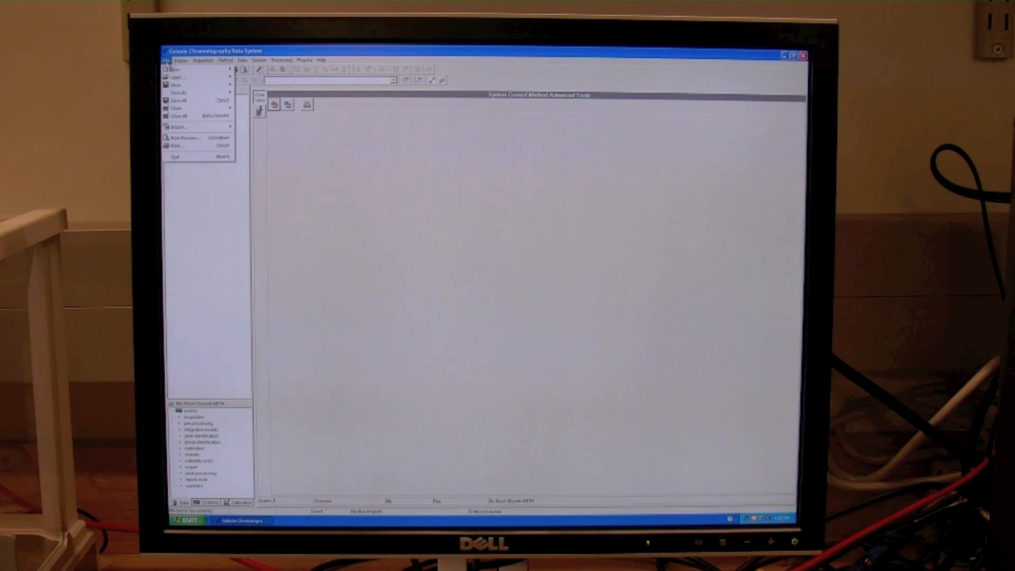
mouse_move(180, 78)
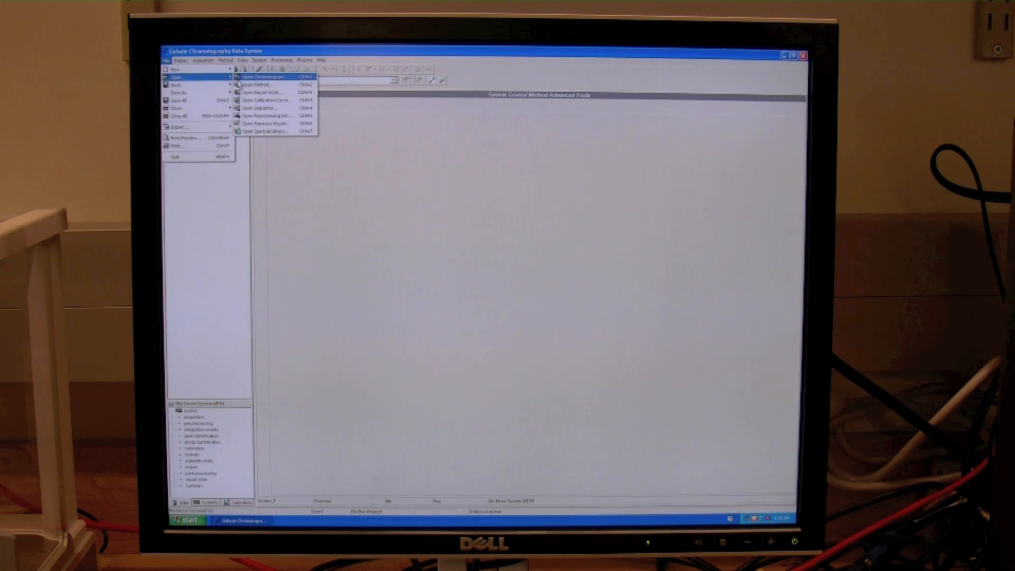
left_click(264, 77)
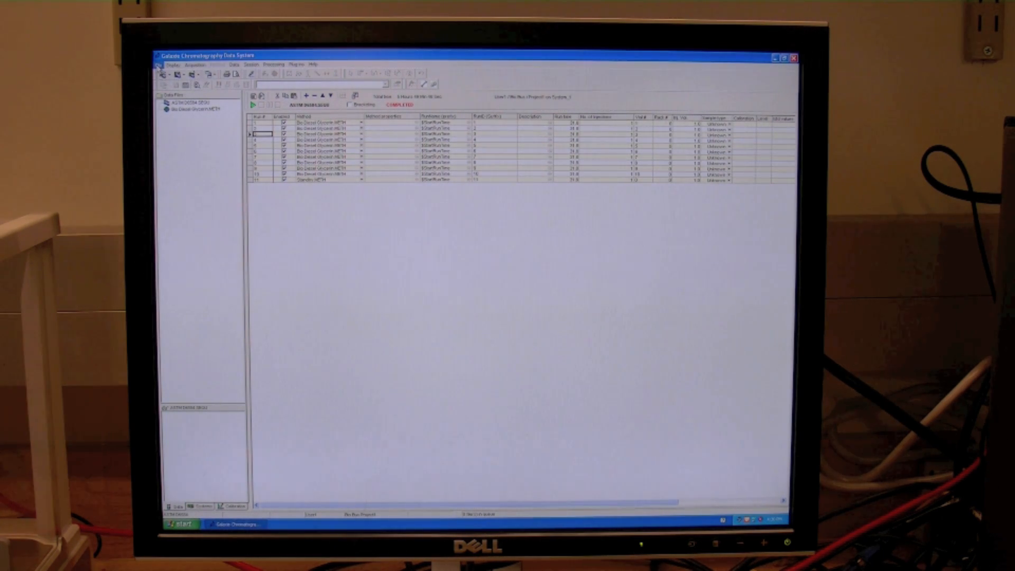
Bring up the Open Method file dialog and select 'Standby METH' among the three saved methods
left_click(160, 65)
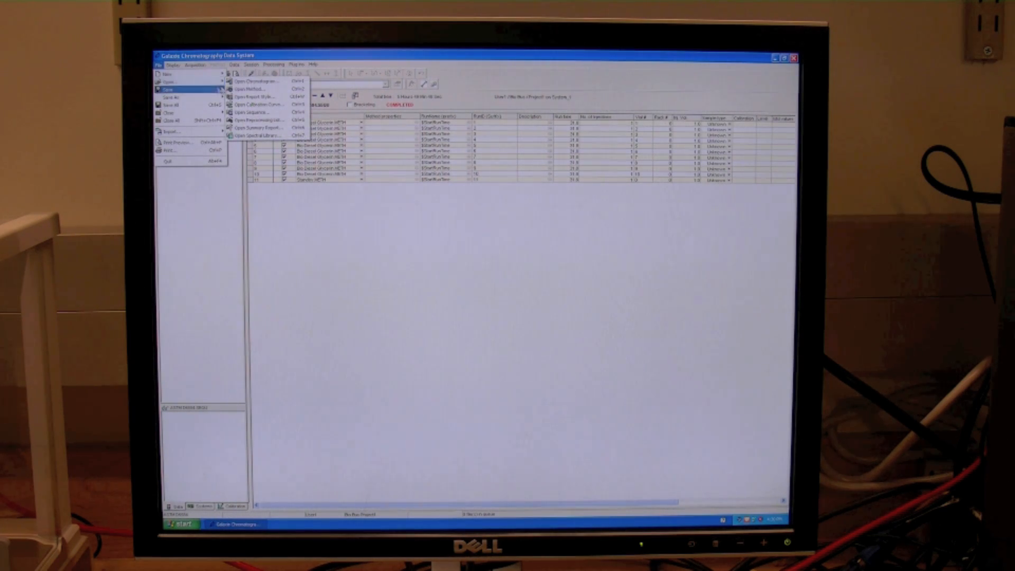
left_click(255, 89)
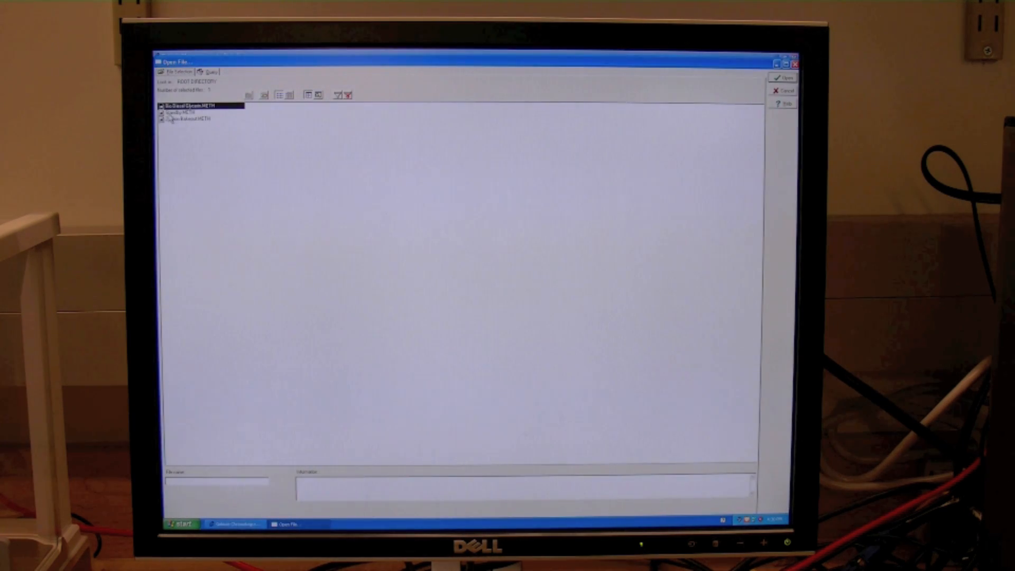
left_click(185, 113)
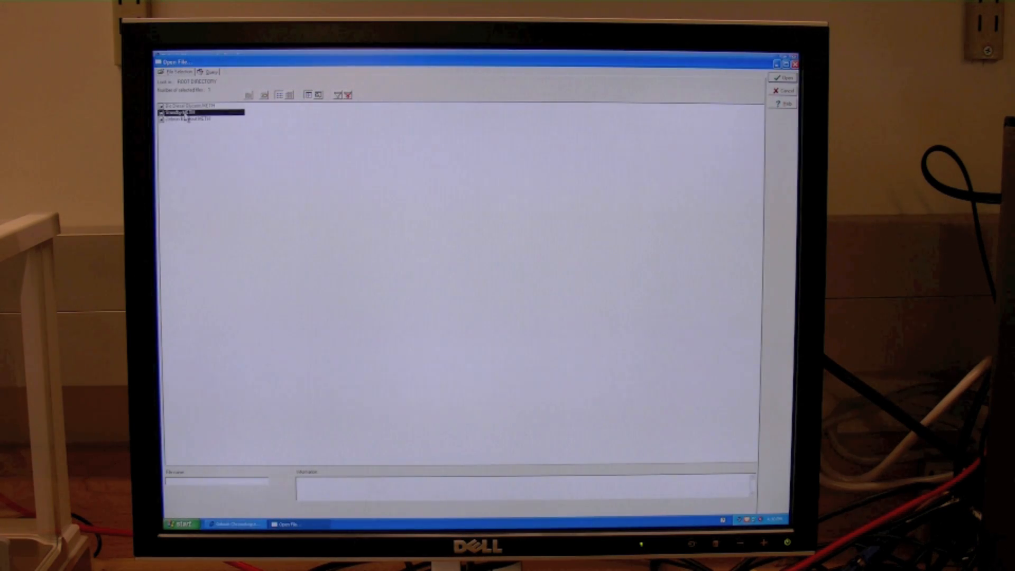